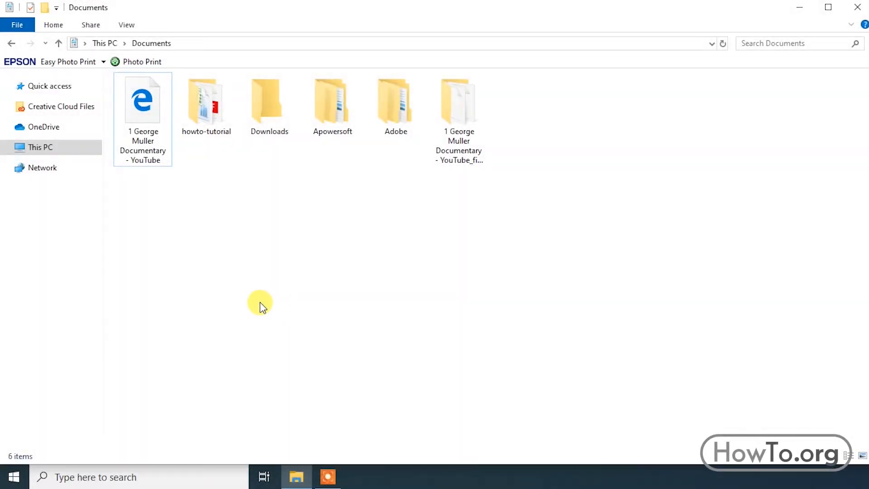
Replace Microsoft Edge with Google Chrome as the web browser under Default apps
click(143, 101)
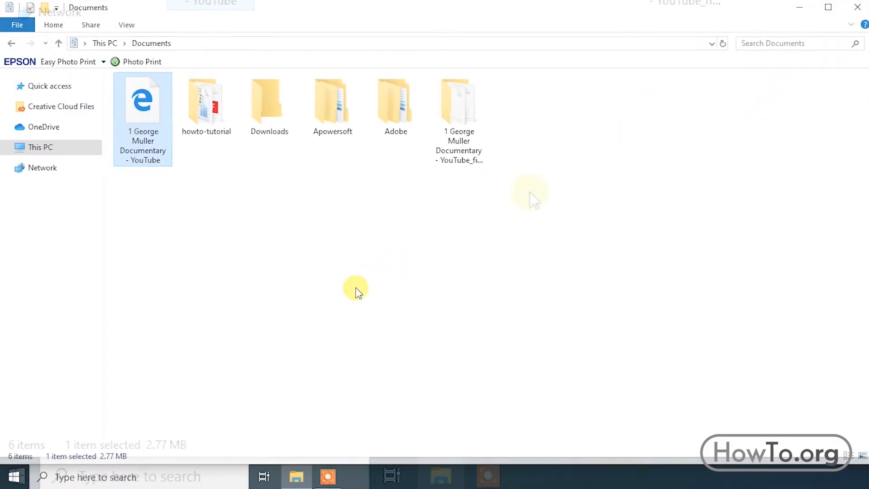
click(13, 477)
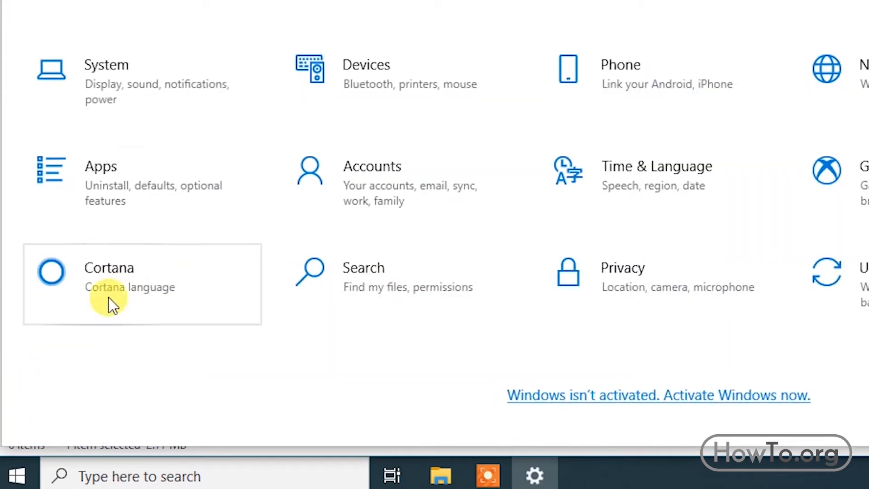
mouse_move(178, 185)
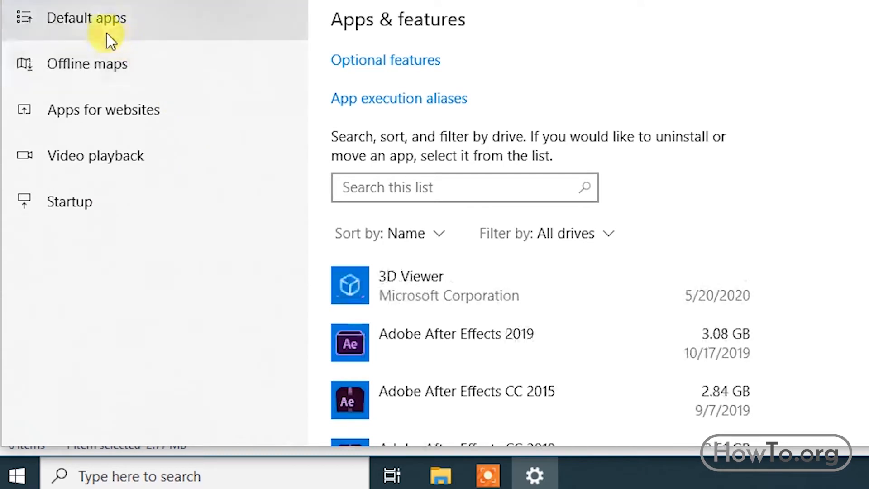
click(86, 18)
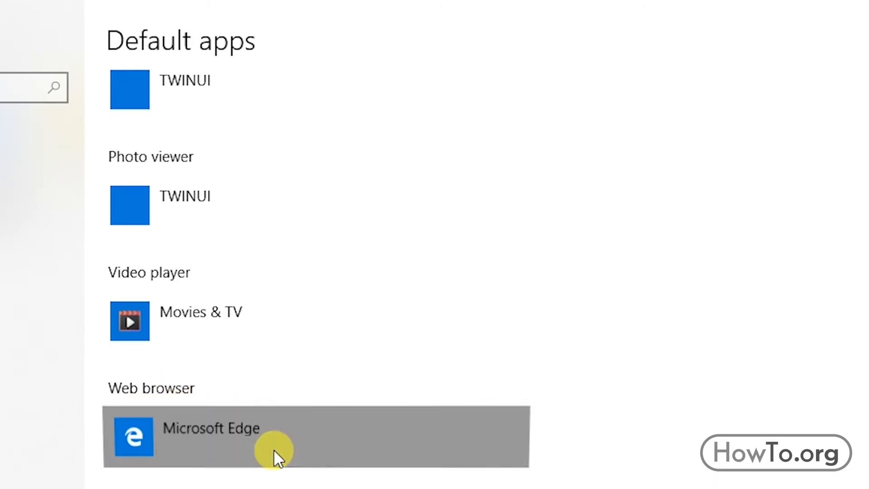
click(277, 436)
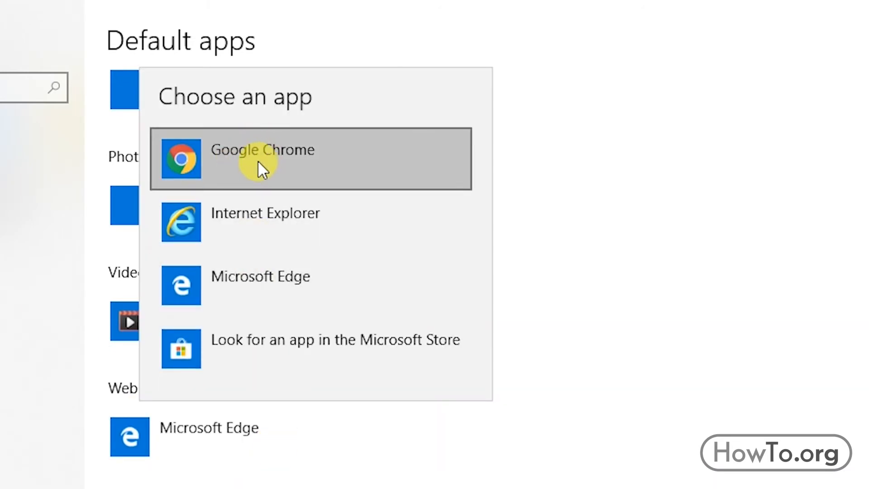
click(262, 159)
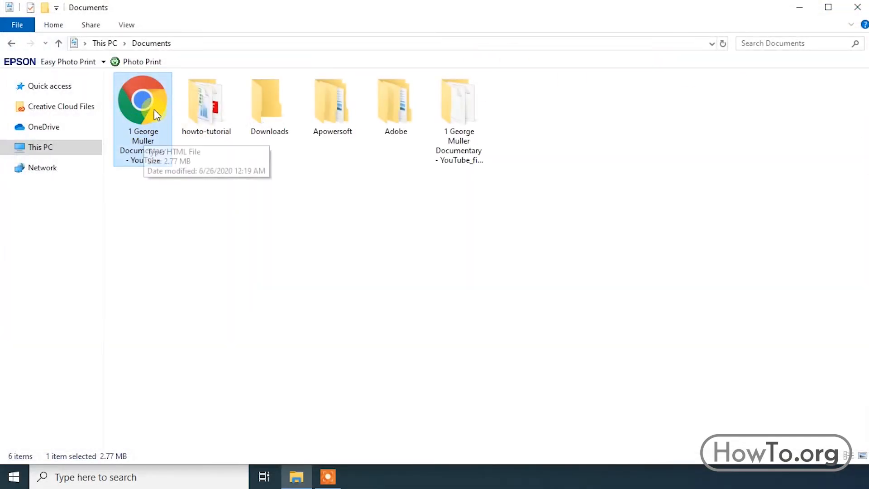
mouse_move(160, 122)
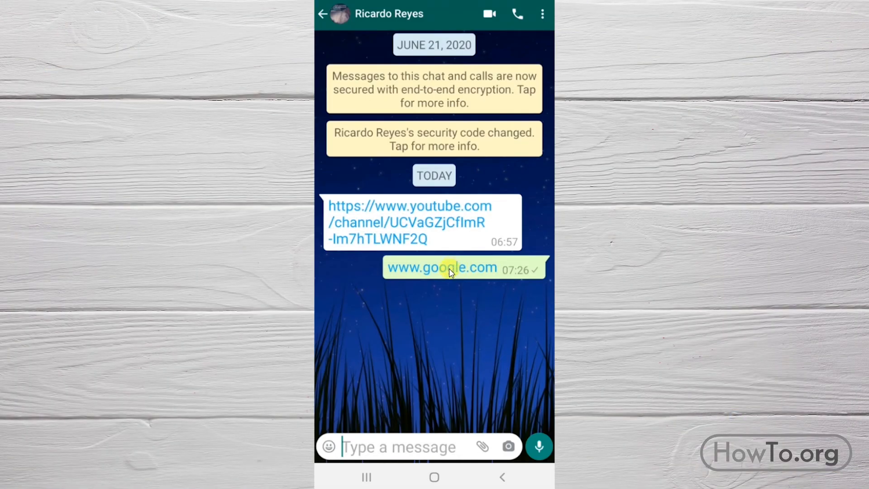
click(441, 268)
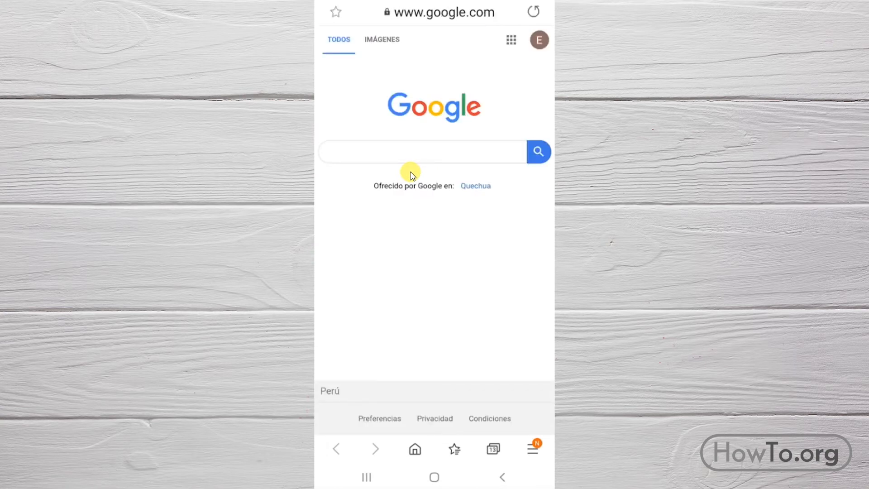
click(433, 477)
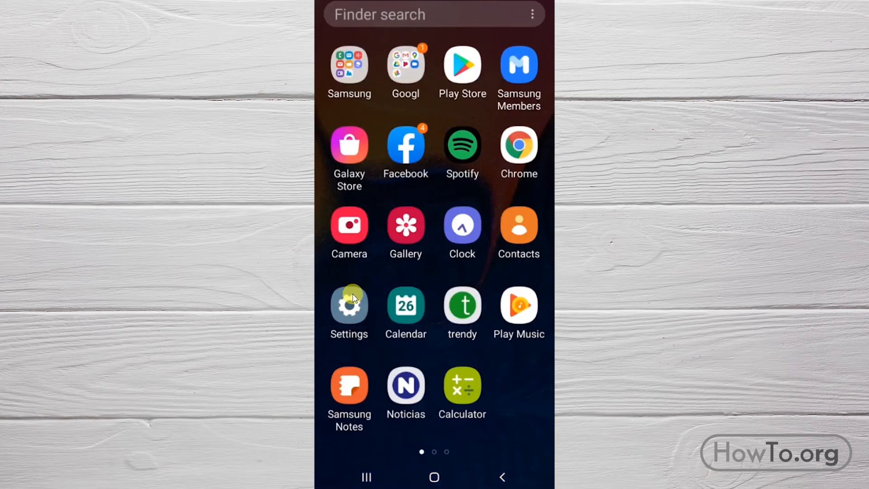
Reach Chrome's App info by searching 'chrome' in the phone's Apps list
click(349, 305)
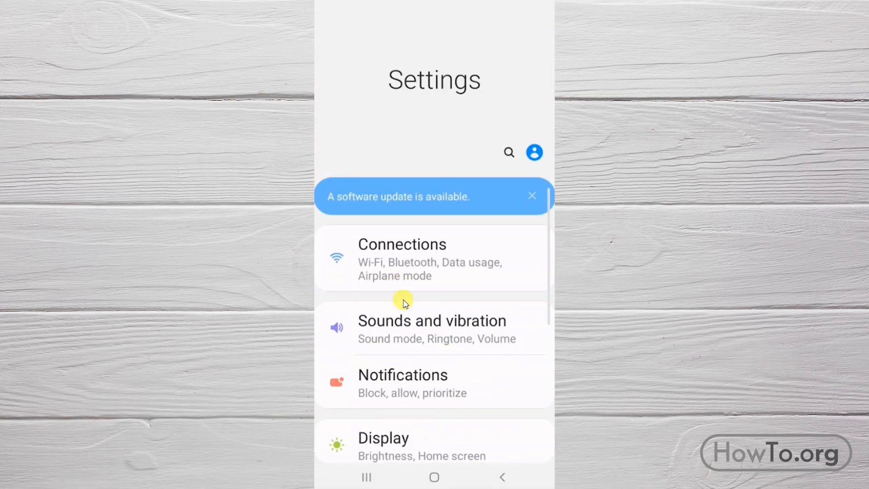
scroll(down, 3)
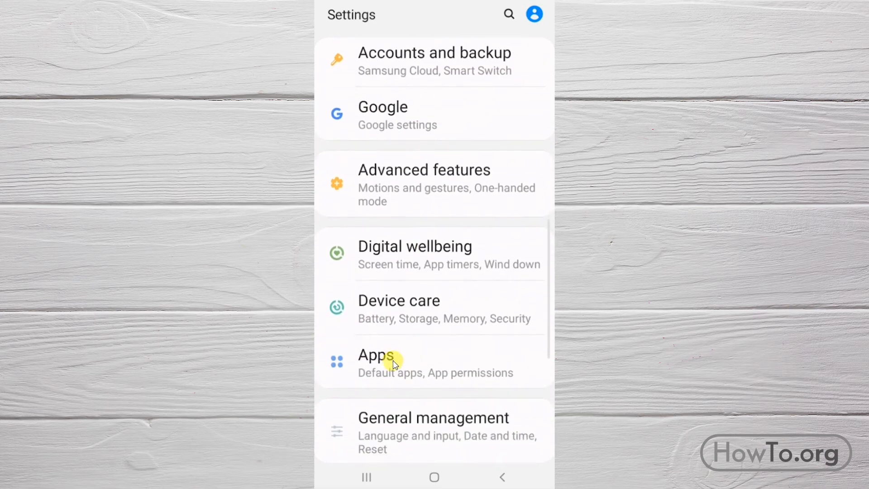
click(376, 355)
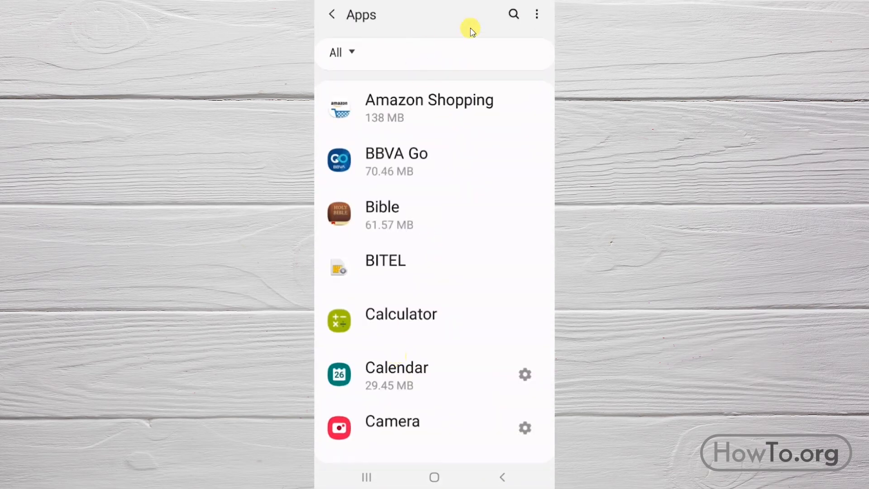
click(512, 13)
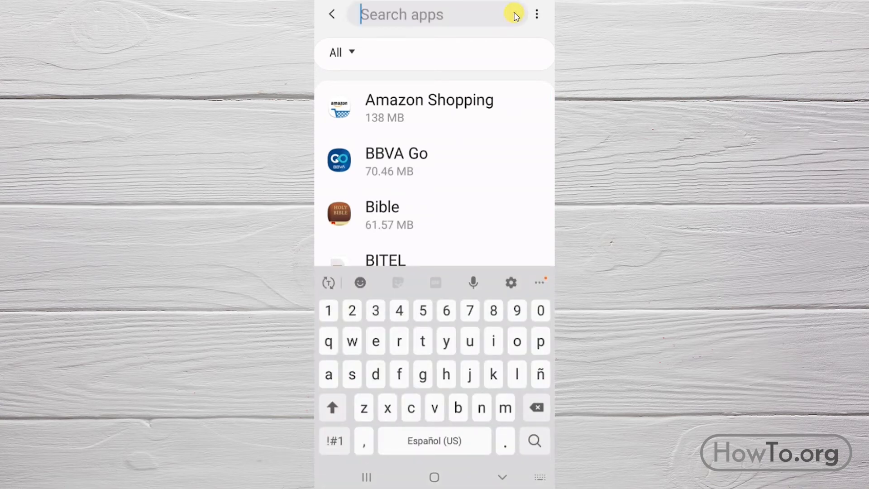
text(chrome)
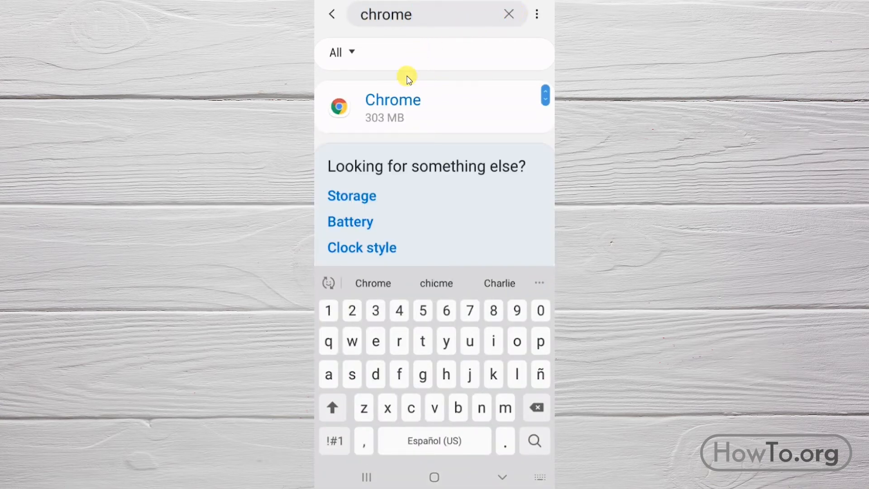
click(392, 107)
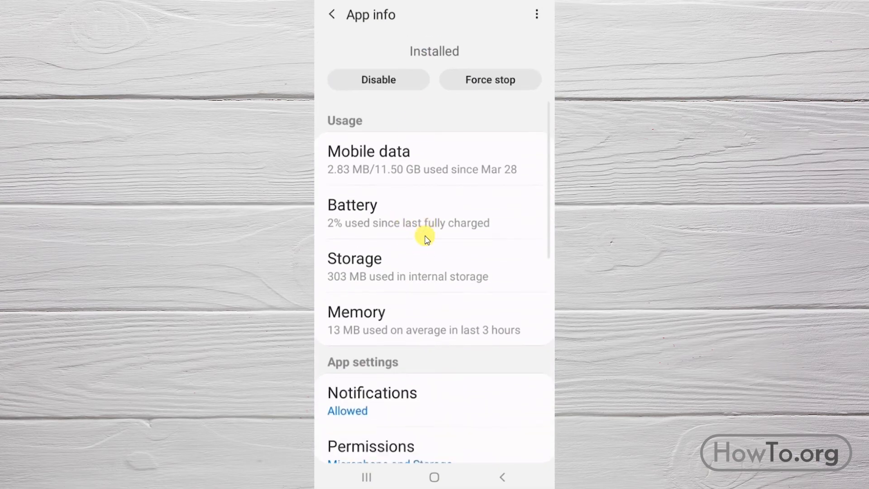
Set Browser app to Chrome and confirm the google.com chat link loads in Chrome
scroll(down, 3)
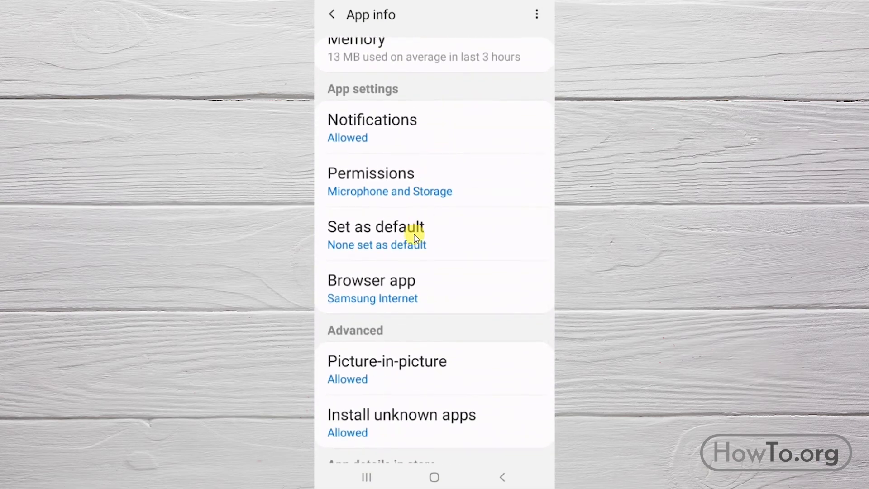
click(371, 281)
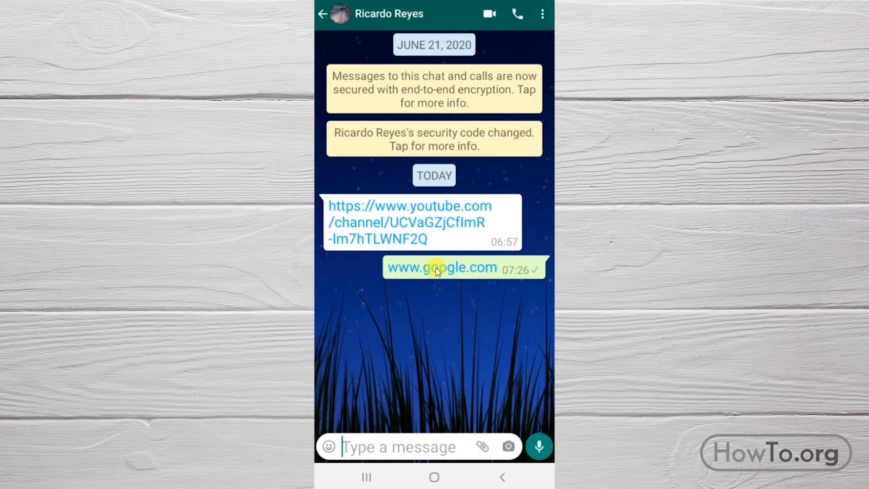
click(442, 267)
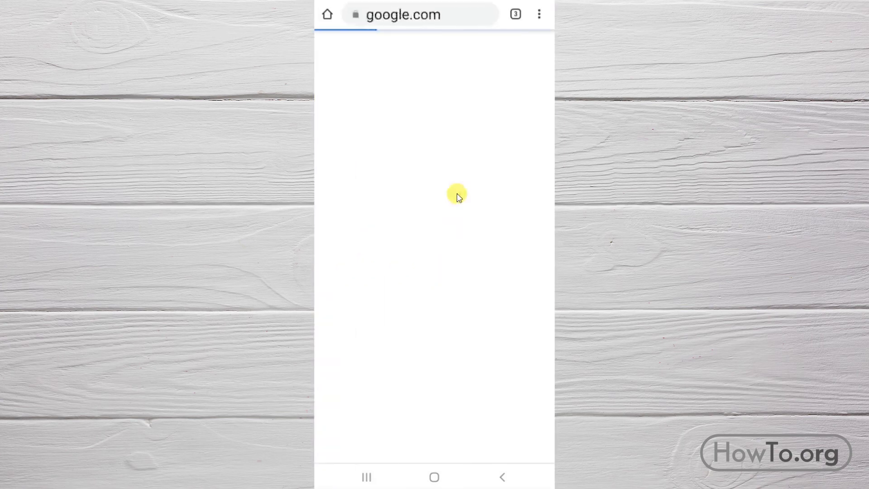